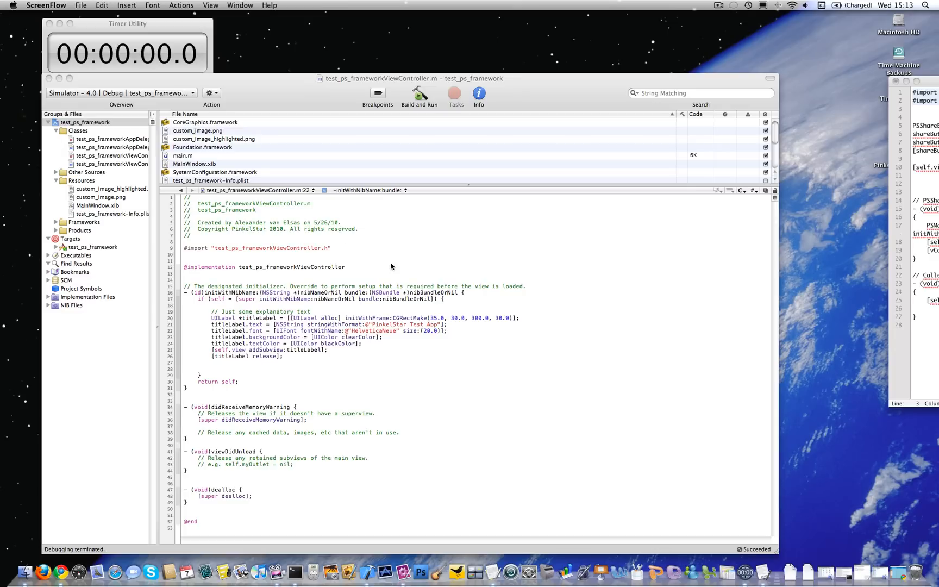
{"action": "mouse_move", "coordinate": [393, 262]}
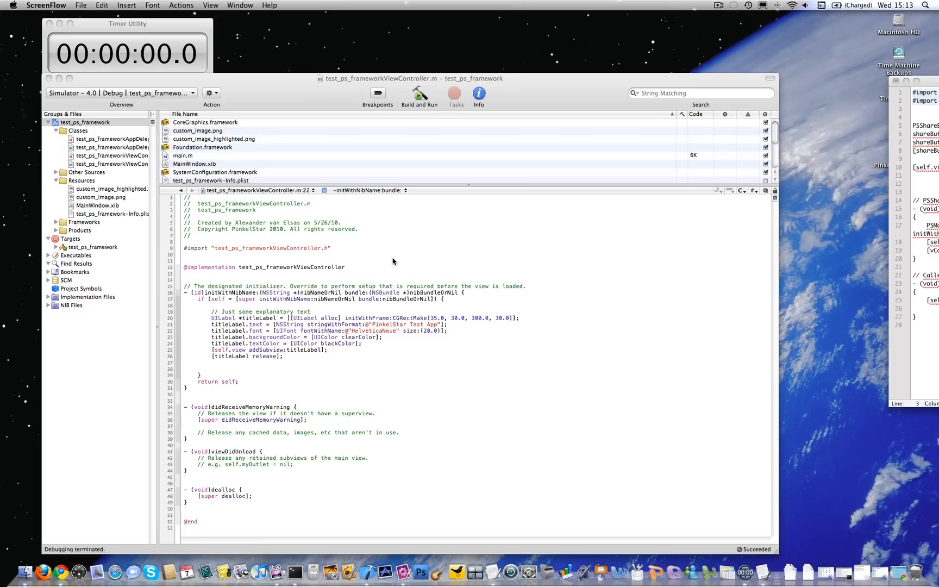
{"action": "mouse_move", "coordinate": [314, 251]}
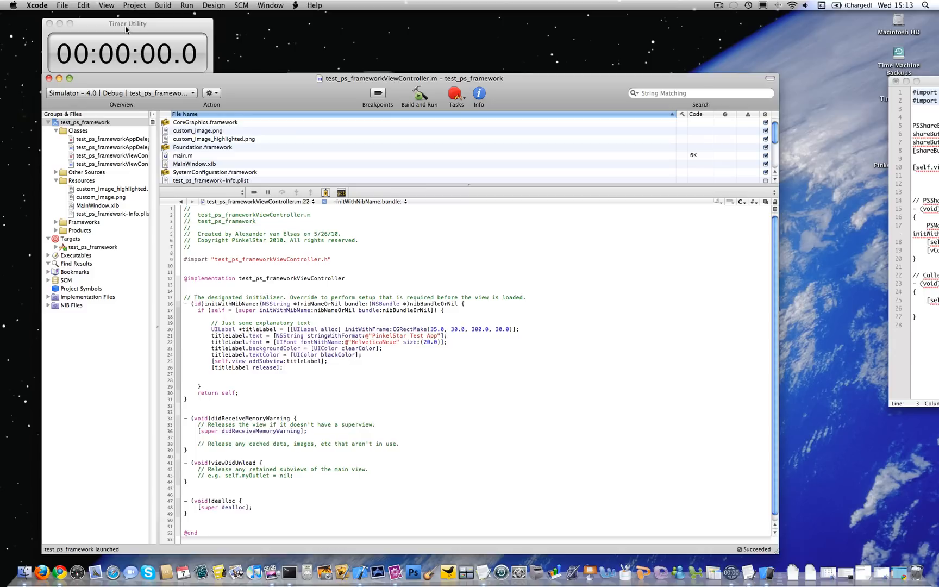
Start the Timer Utility stopwatch to time the framework integration
{"action": "left_click", "coordinate": [128, 23]}
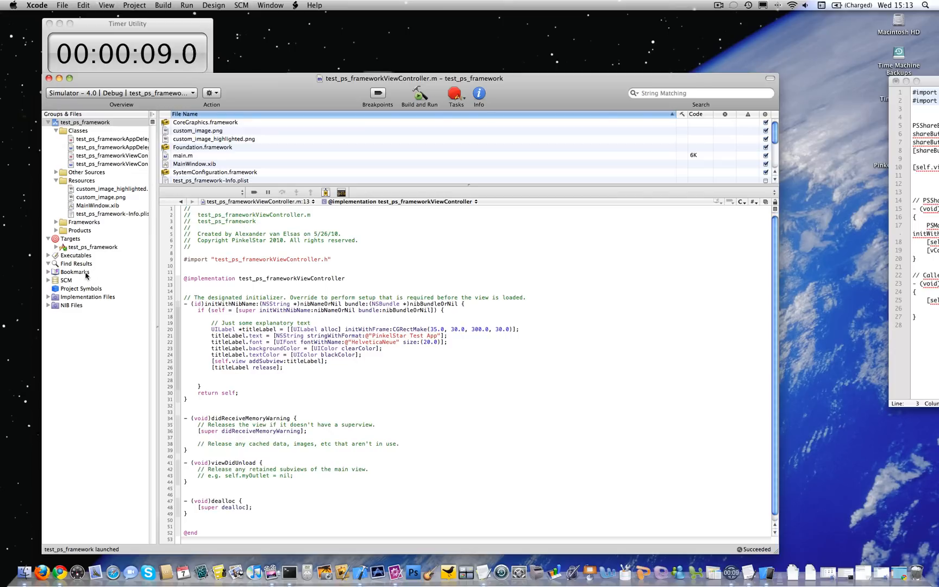
{"action": "mouse_move", "coordinate": [100, 249]}
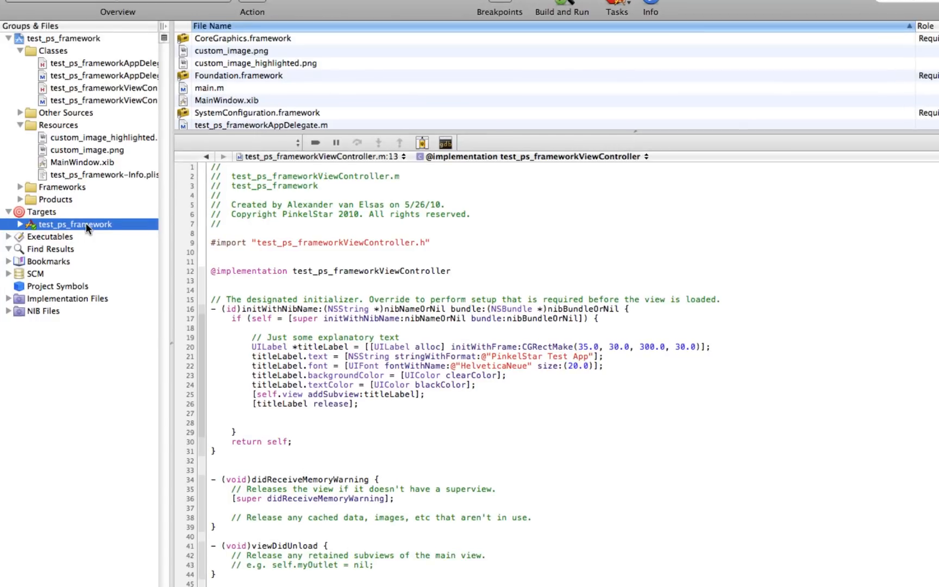
Add PinkelStar.framework from the Desktop's pinkelstar-iphone-demo-app folder to the test_ps_framework target
{"action": "right_click", "coordinate": [77, 224]}
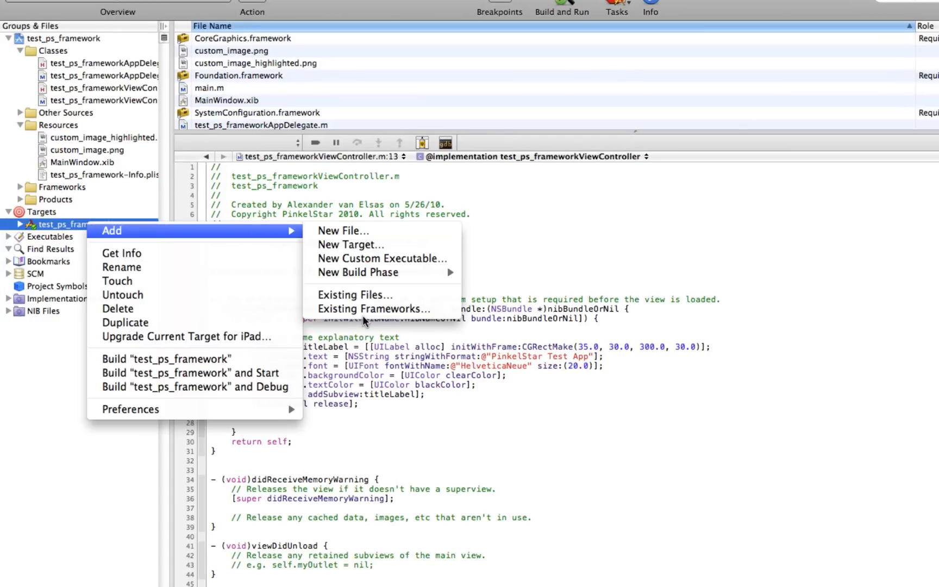
{"action": "left_click", "coordinate": [372, 309]}
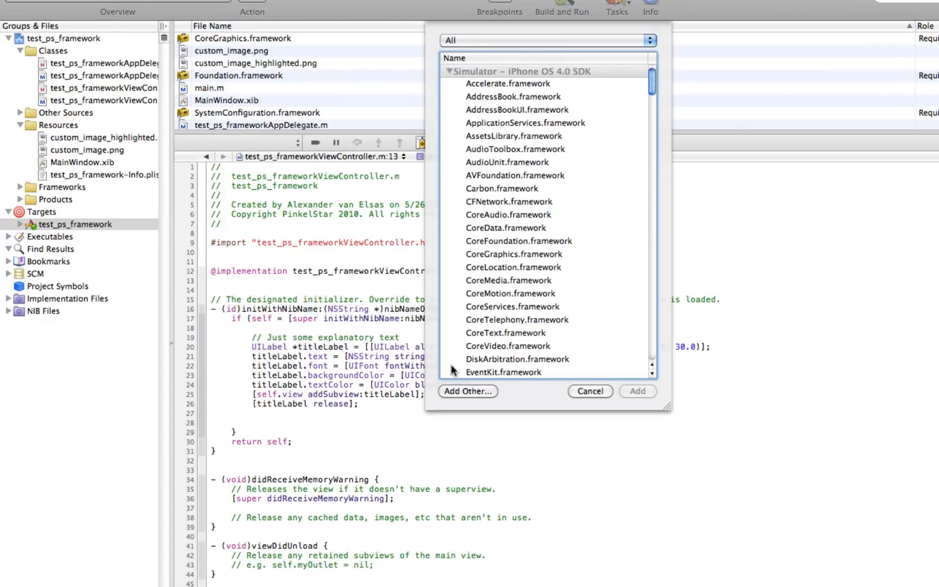
{"action": "left_click", "coordinate": [468, 391]}
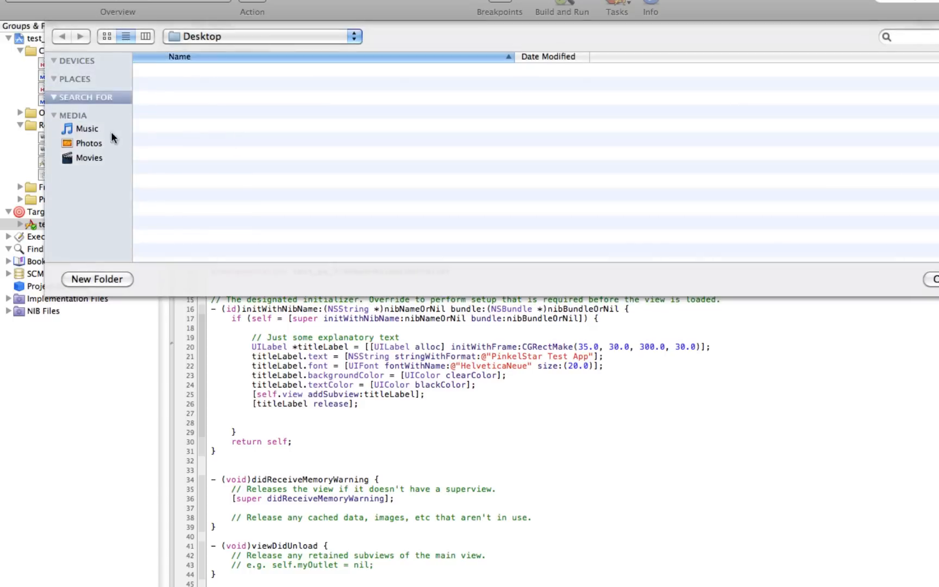
{"action": "left_click", "coordinate": [93, 183]}
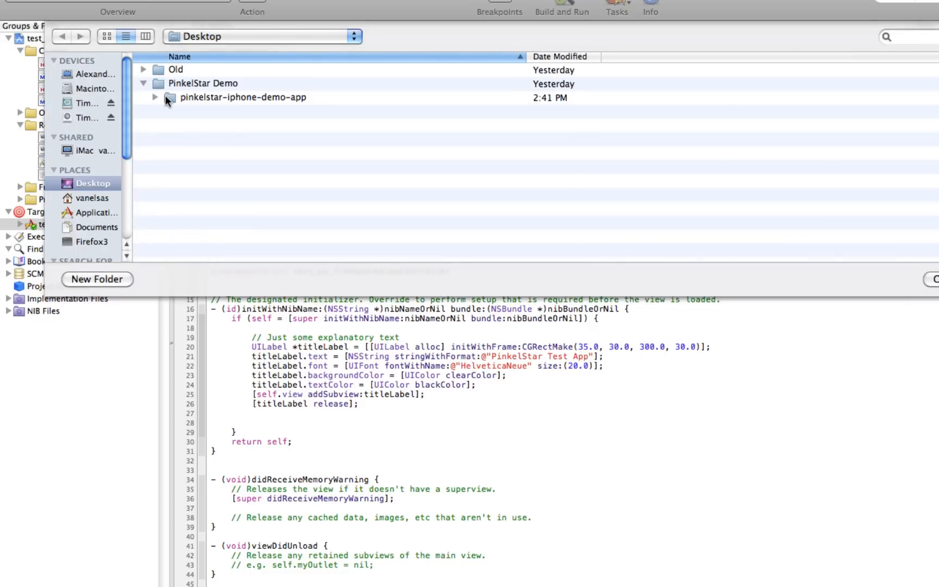
{"action": "left_click", "coordinate": [155, 97]}
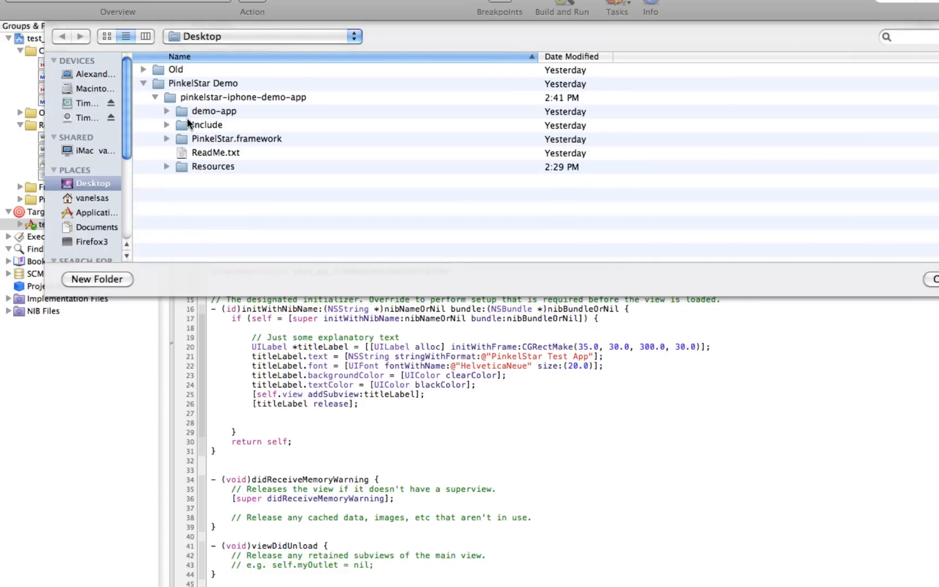
{"action": "left_click", "coordinate": [236, 138]}
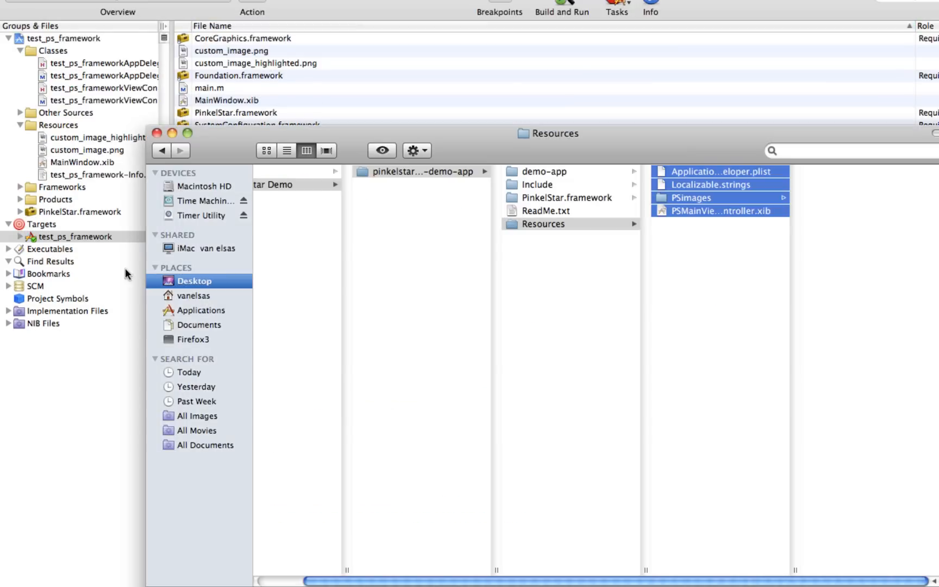
{"action": "mouse_move", "coordinate": [566, 235]}
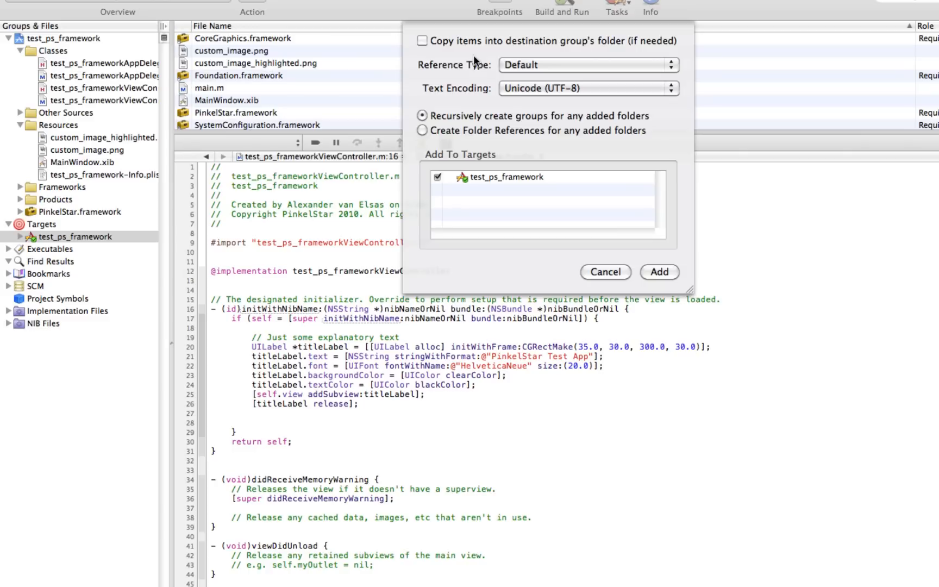
Confirm adding the PinkelStar resources, including Localizable.strings and PSImages, to the target
{"action": "left_click", "coordinate": [658, 272]}
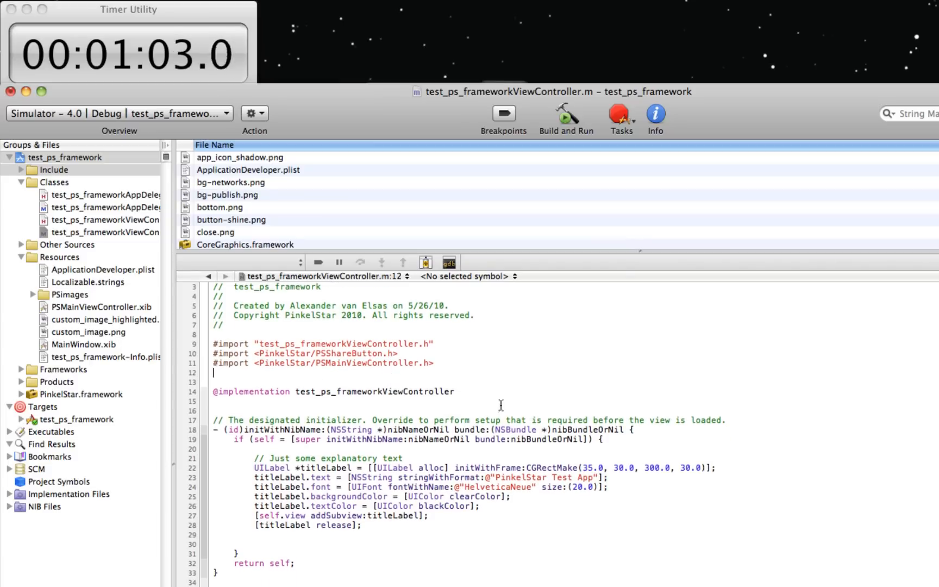
{"action": "mouse_move", "coordinate": [427, 529]}
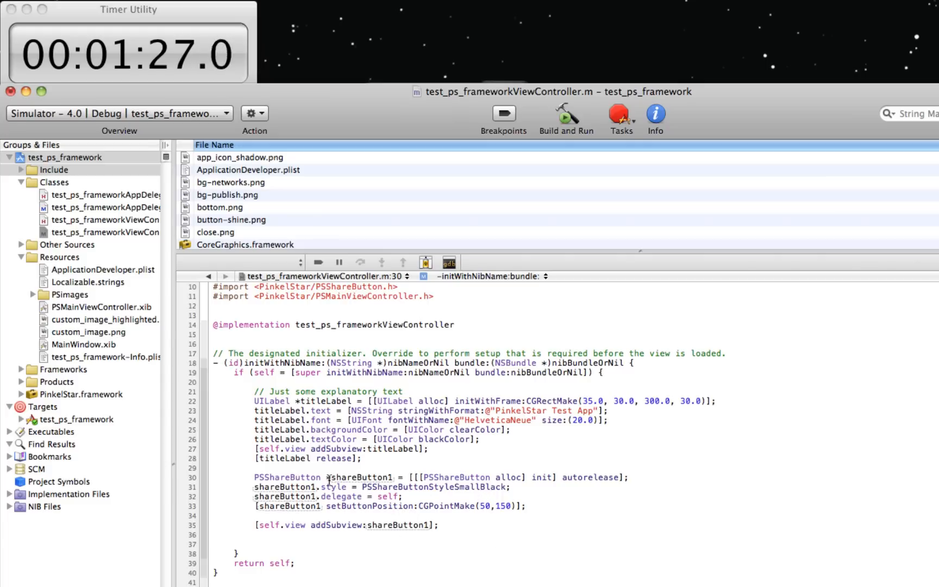
{"action": "left_click", "coordinate": [564, 113]}
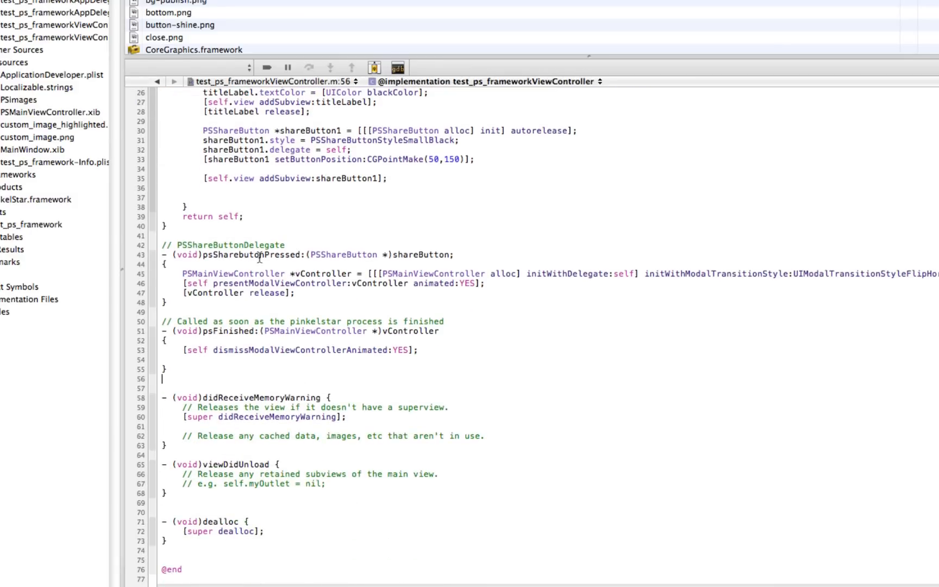
Select the psSharebutonPressed delegate method name to check its spelling
{"action": "double_click", "coordinate": [253, 255]}
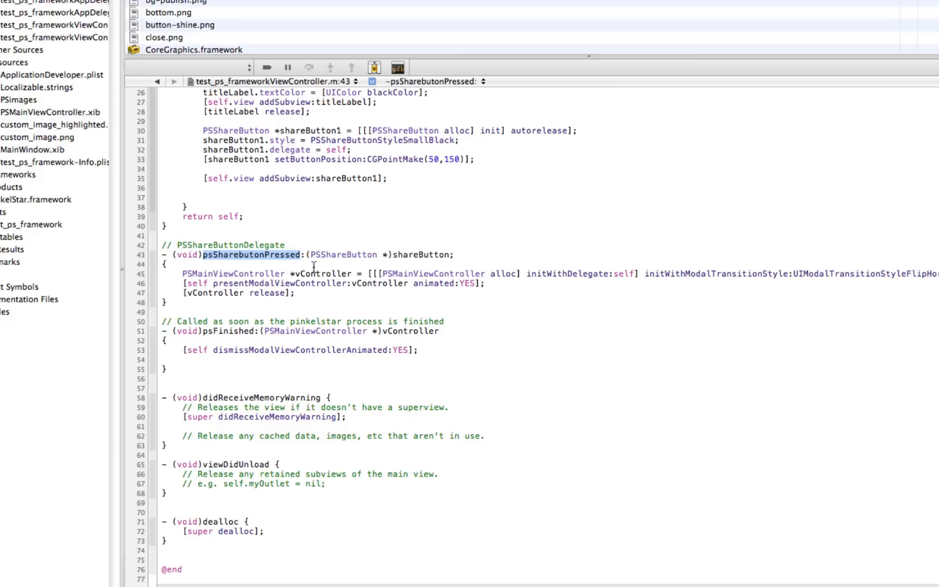
{"action": "mouse_move", "coordinate": [335, 228]}
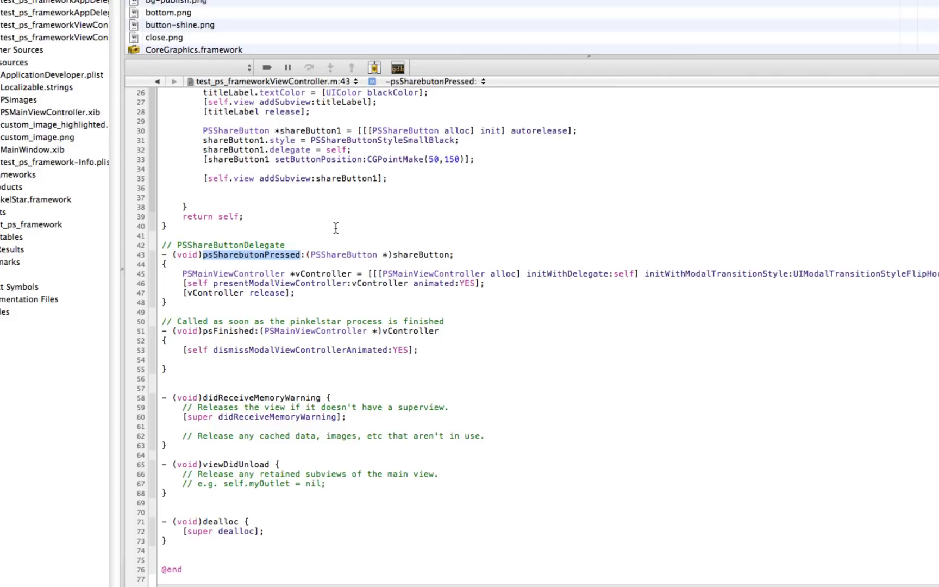
{"action": "mouse_move", "coordinate": [245, 345]}
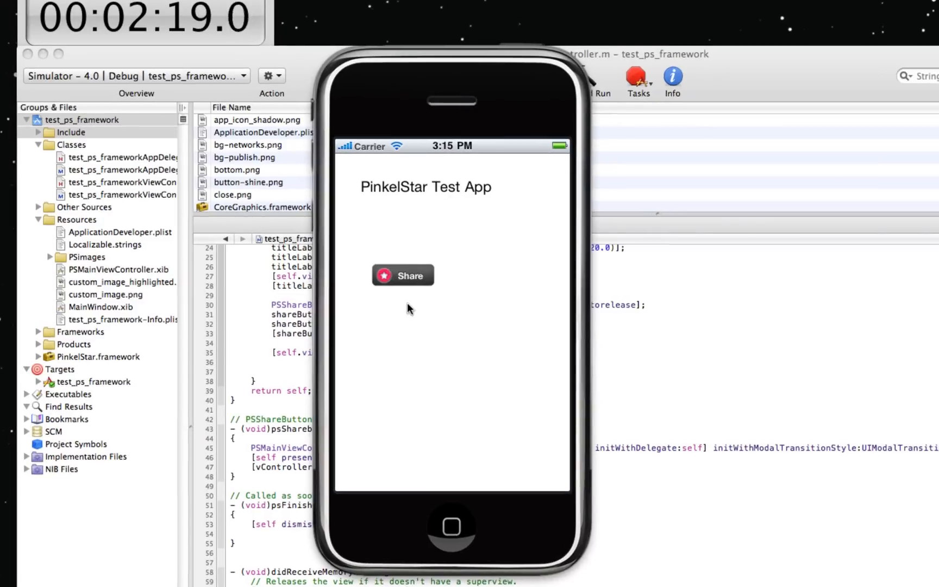
Open the PinkelStar share screen and start editing the personal message field
{"action": "left_click", "coordinate": [403, 275]}
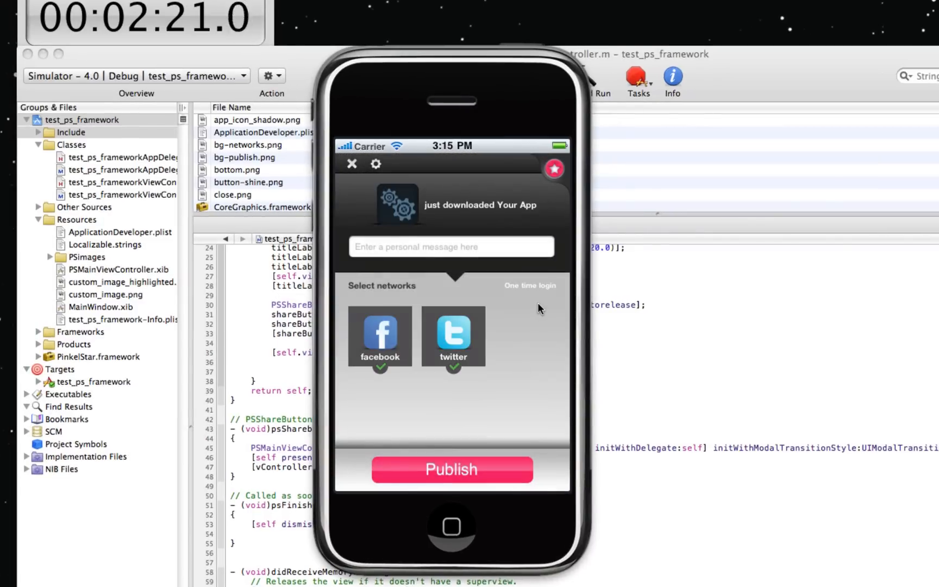
{"action": "mouse_move", "coordinate": [533, 183]}
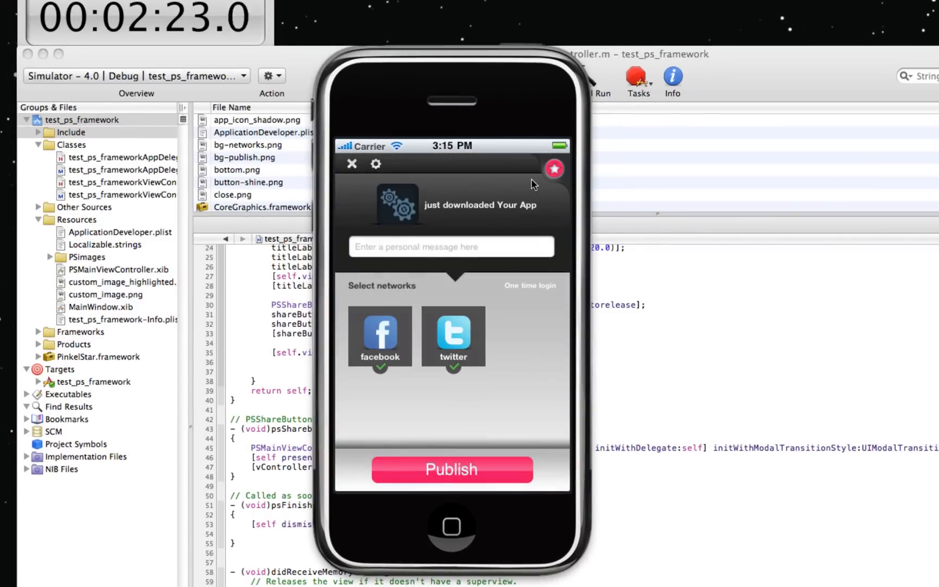
{"action": "mouse_move", "coordinate": [465, 452]}
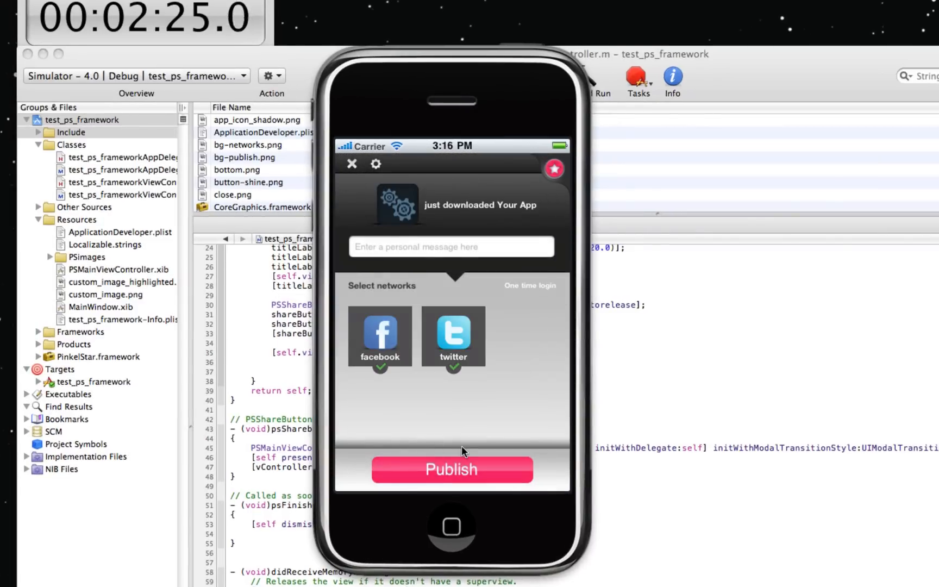
{"action": "mouse_move", "coordinate": [536, 247]}
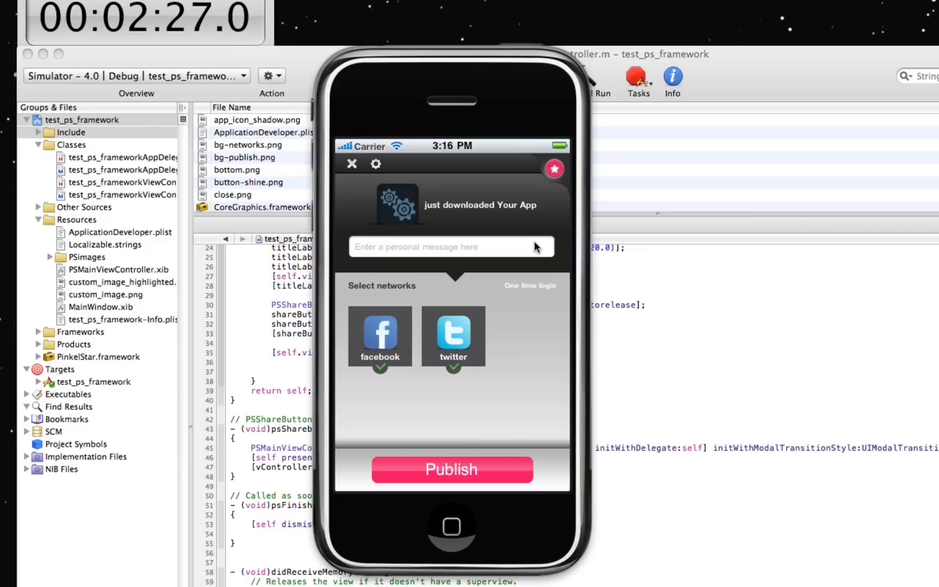
{"action": "mouse_move", "coordinate": [538, 224]}
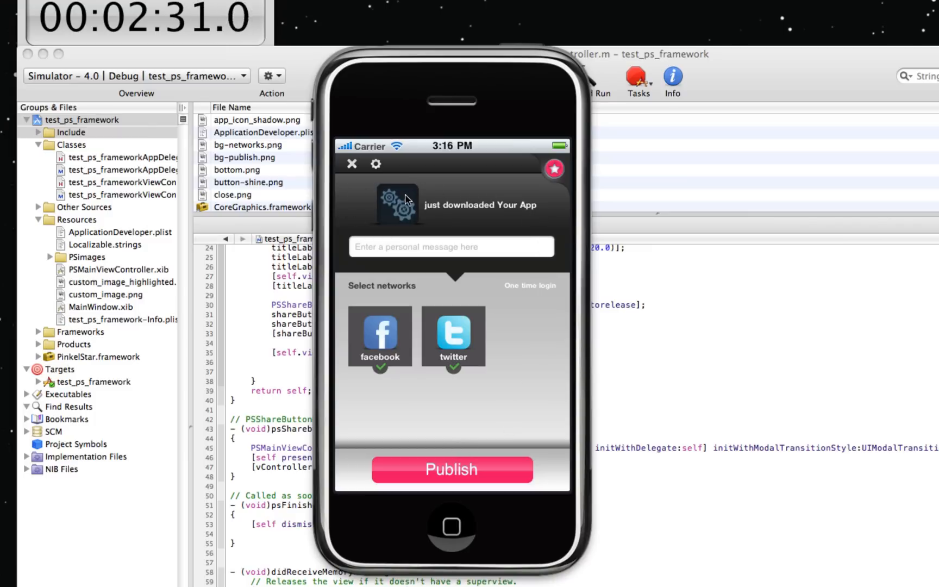
{"action": "left_click", "coordinate": [451, 246]}
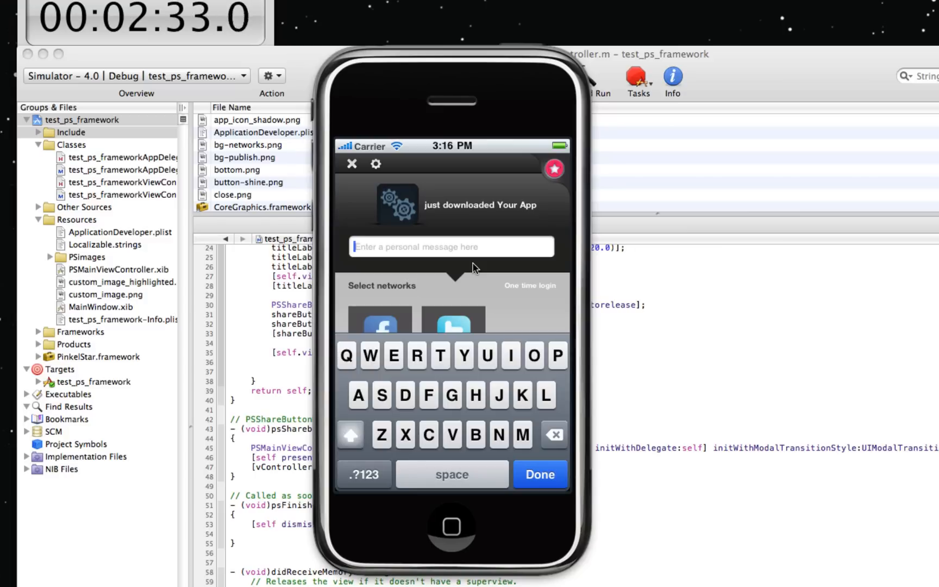
Publish 'This is a cool app!' to Facebook and Twitter and dismiss the success notice
{"action": "type", "text": "This"}
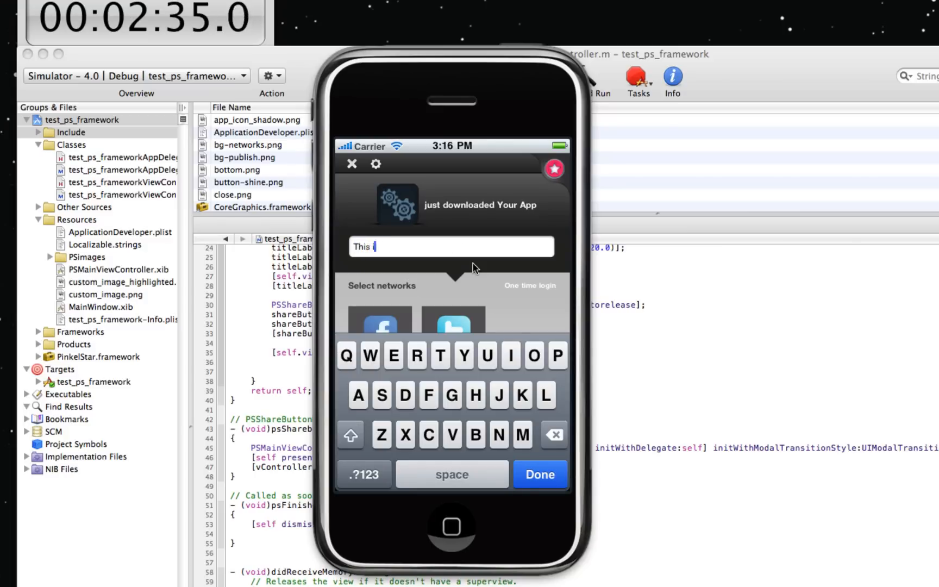
{"action": "type", "text": "is a cool app!"}
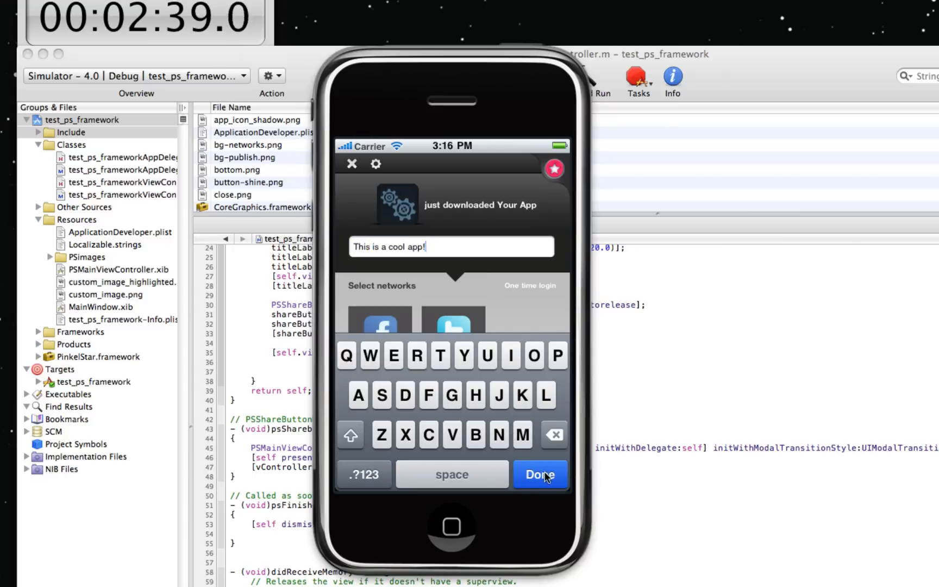
{"action": "left_click", "coordinate": [539, 474]}
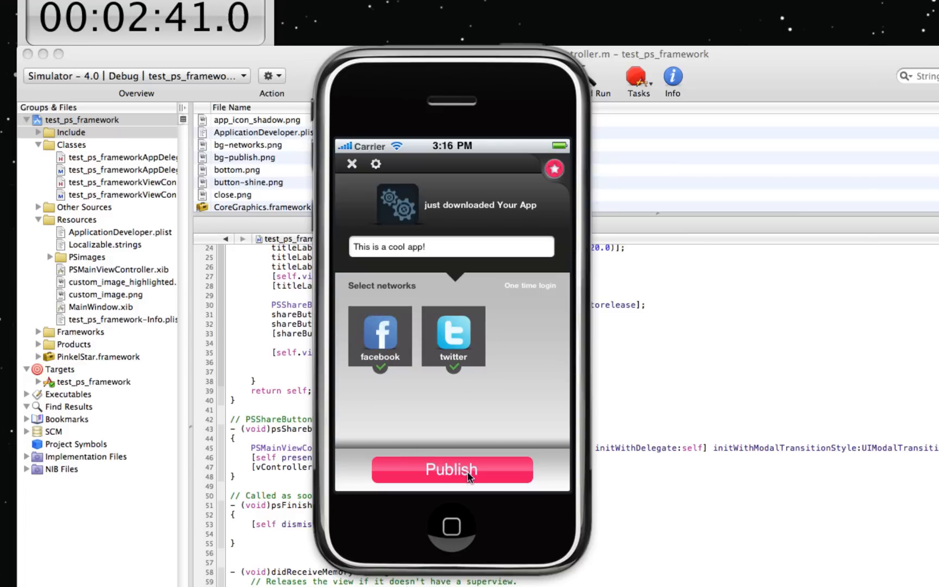
{"action": "left_click", "coordinate": [451, 469]}
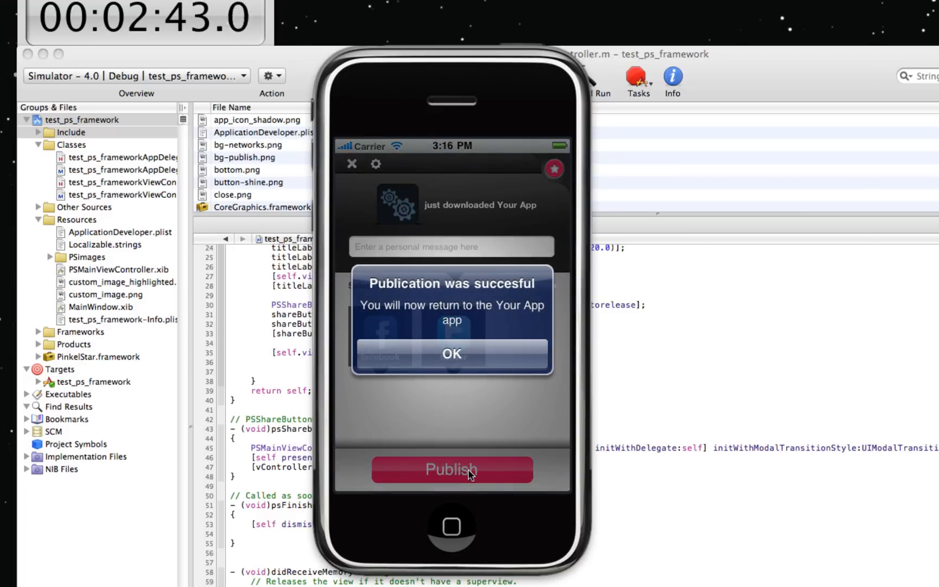
{"action": "mouse_move", "coordinate": [538, 233]}
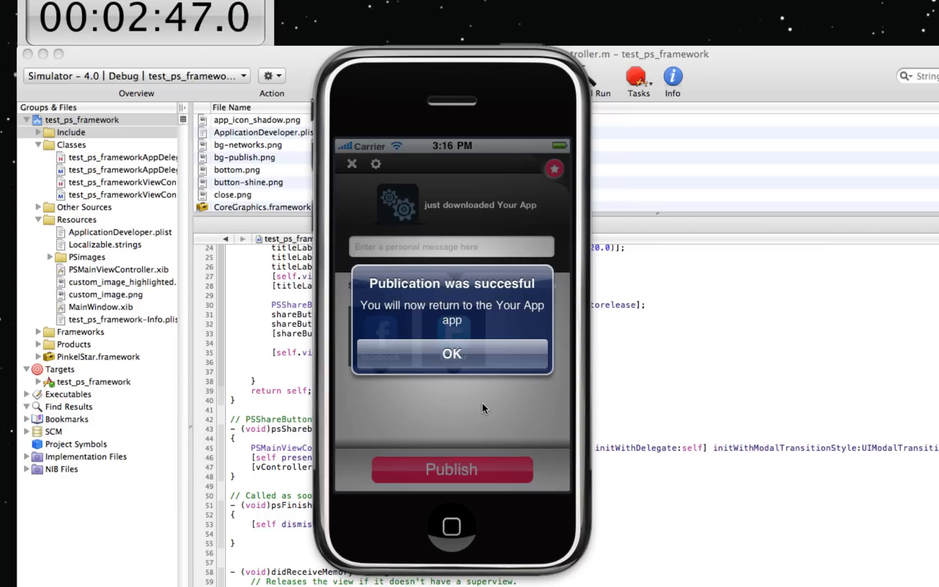
{"action": "left_click", "coordinate": [451, 353]}
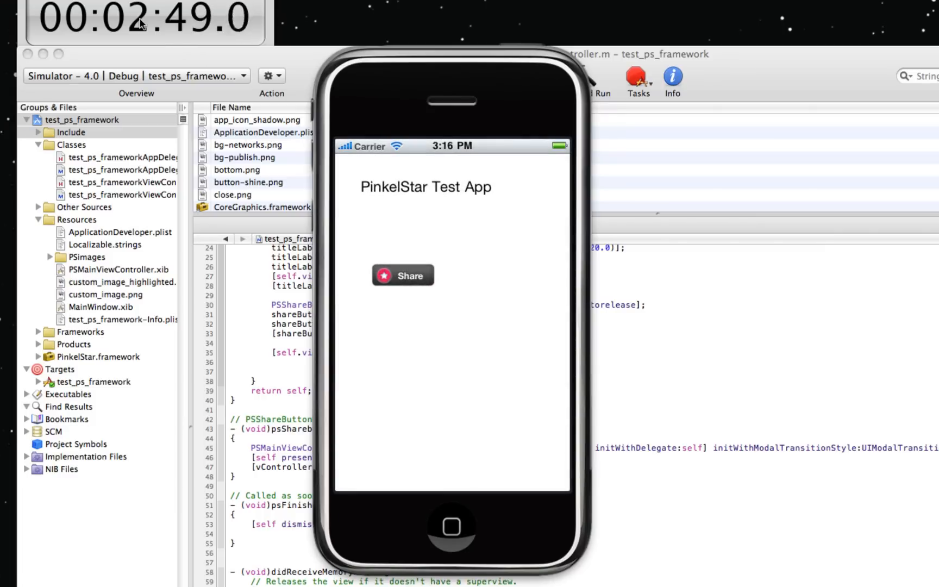
{"action": "mouse_move", "coordinate": [387, 148]}
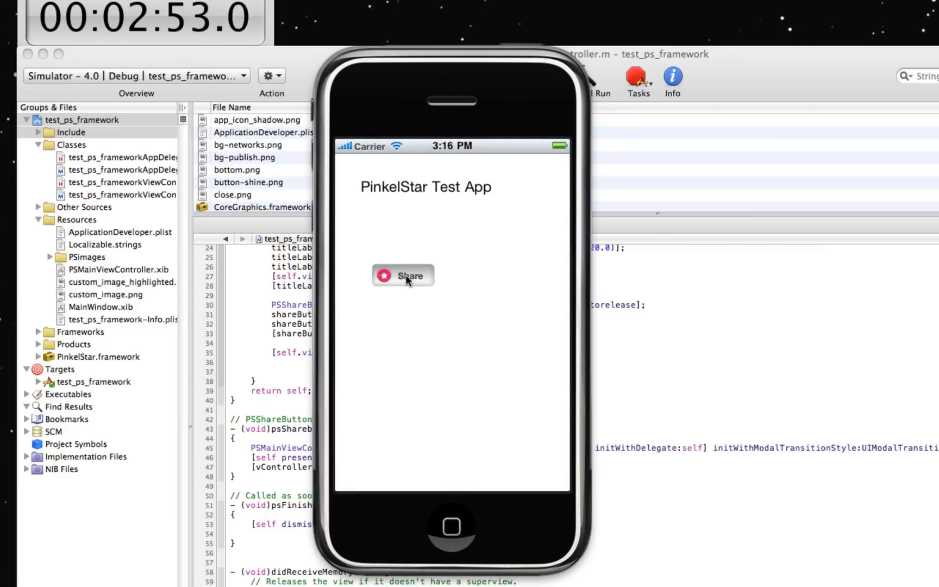
Reopen the PinkelStar share screen from the Test App's Share button
{"action": "left_click", "coordinate": [404, 276]}
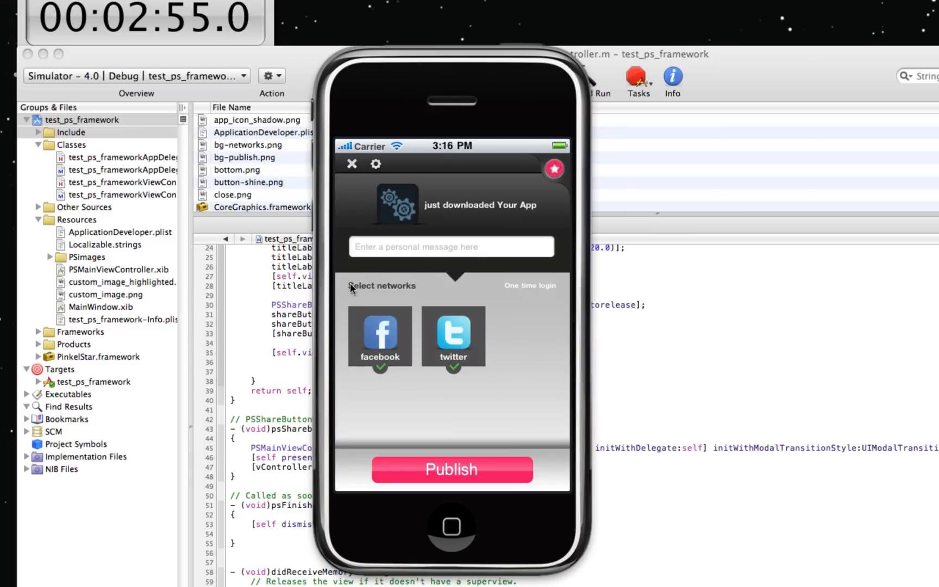
{"action": "mouse_move", "coordinate": [525, 369]}
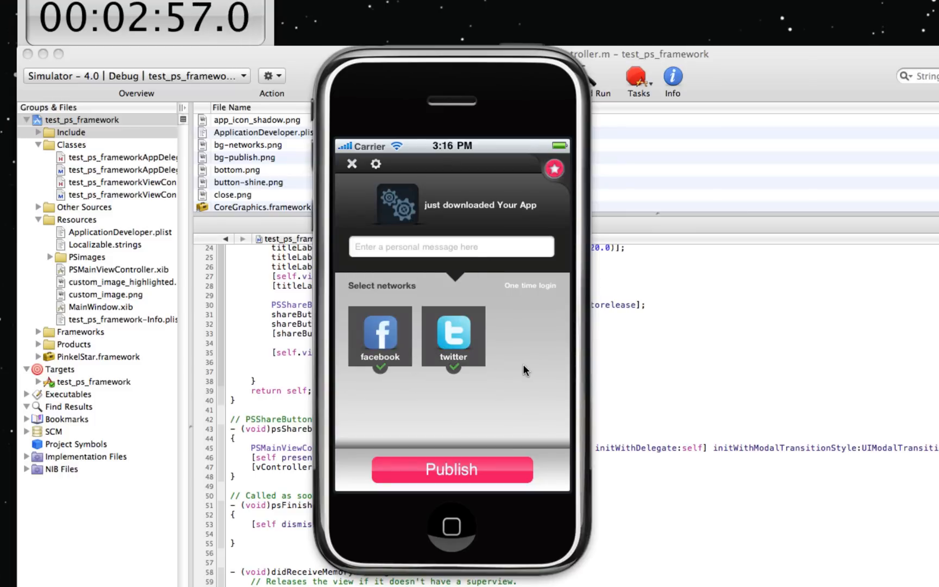
{"action": "mouse_move", "coordinate": [393, 175]}
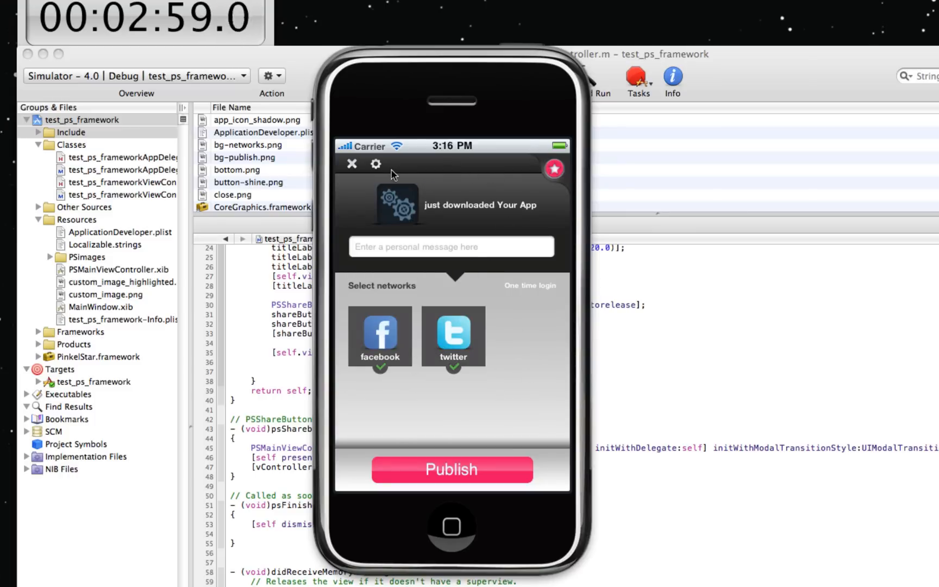
Turn Facebook and Twitter sharing OFF in PinkelStar's network settings
{"action": "left_click", "coordinate": [376, 163]}
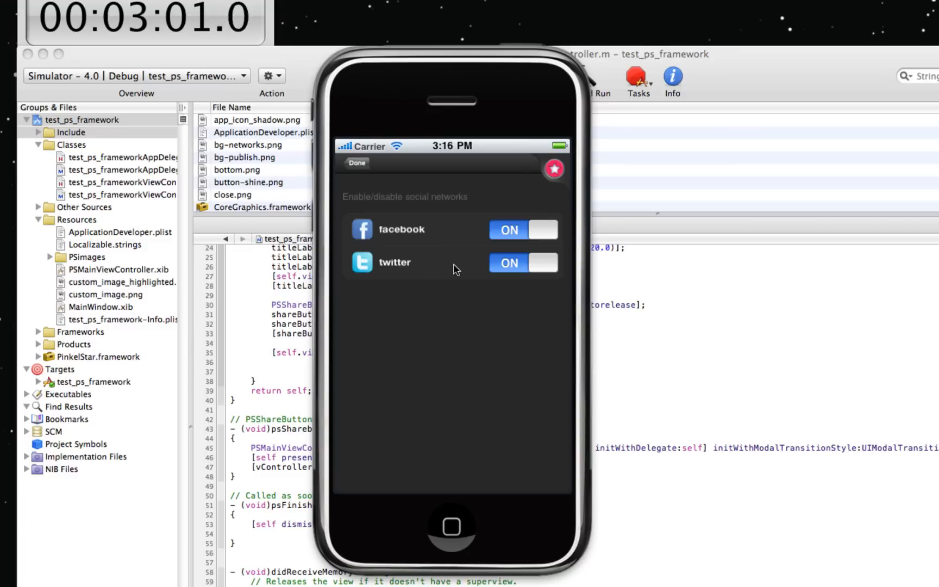
{"action": "mouse_move", "coordinate": [413, 240]}
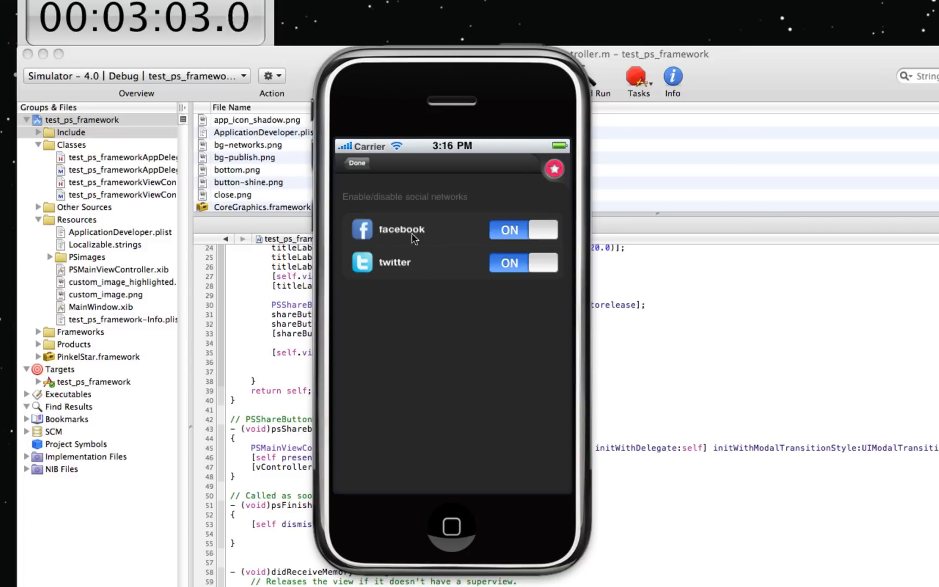
{"action": "left_click", "coordinate": [522, 229]}
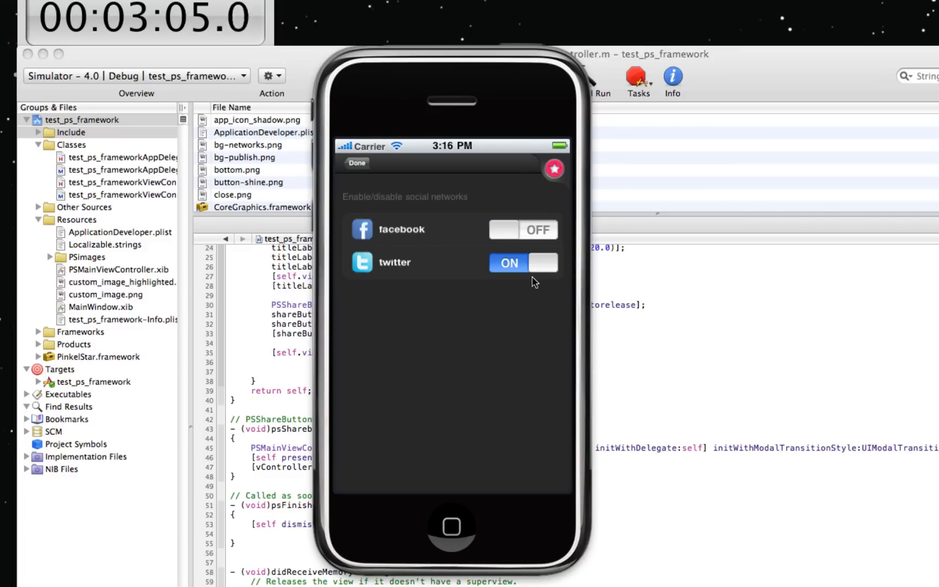
{"action": "left_click", "coordinate": [522, 263]}
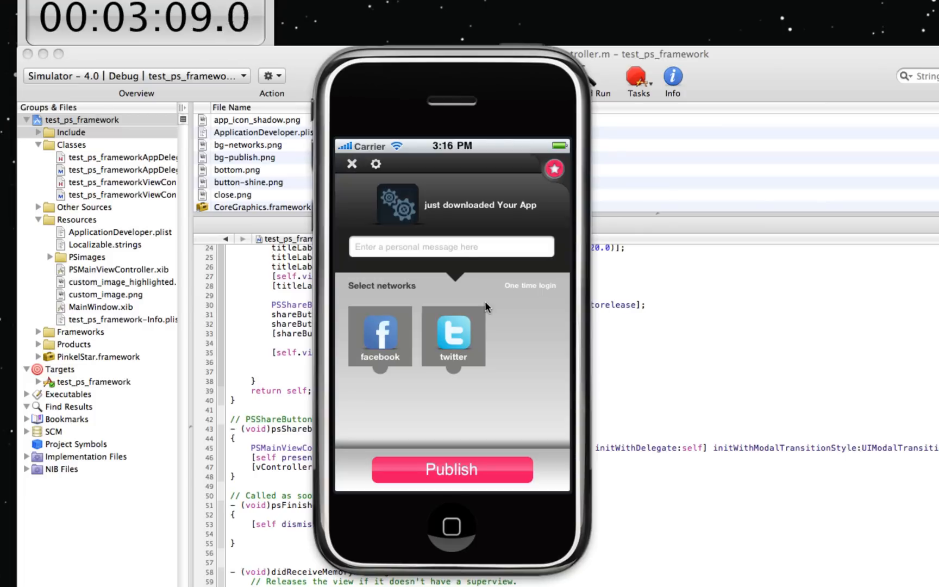
Enter the message 'This is a really cool app!!!' and reselect the publishing networks
{"action": "left_click", "coordinate": [451, 246]}
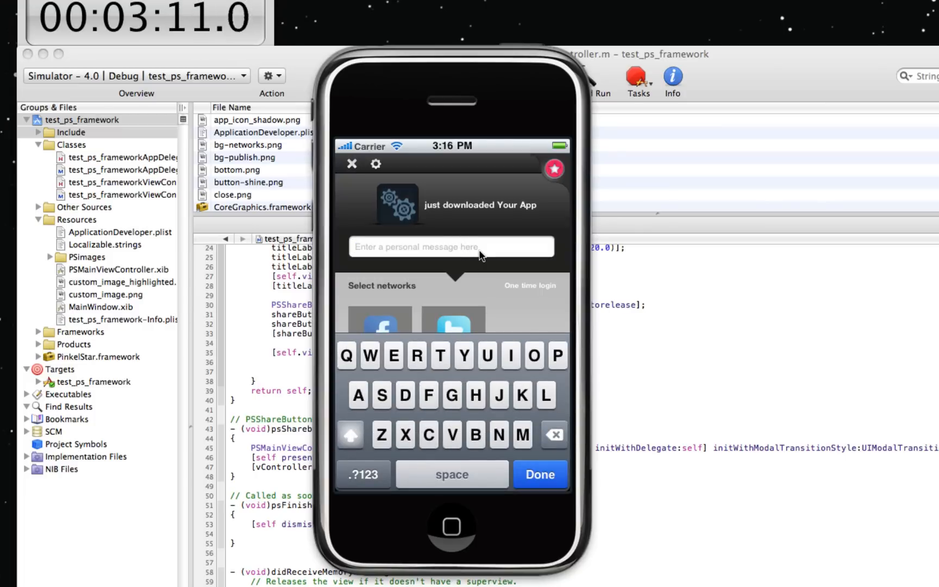
{"action": "type", "text": "This is a really"}
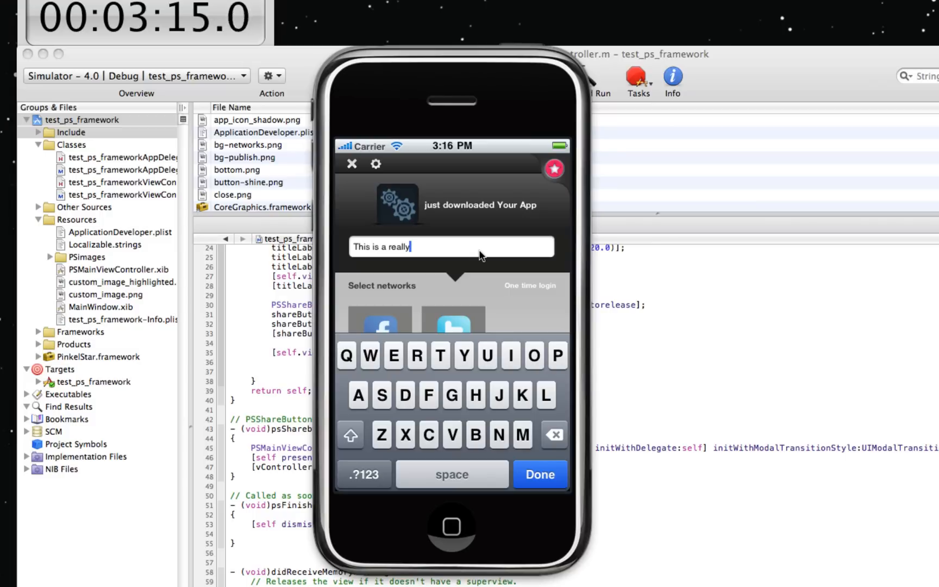
{"action": "type", "text": "coo"}
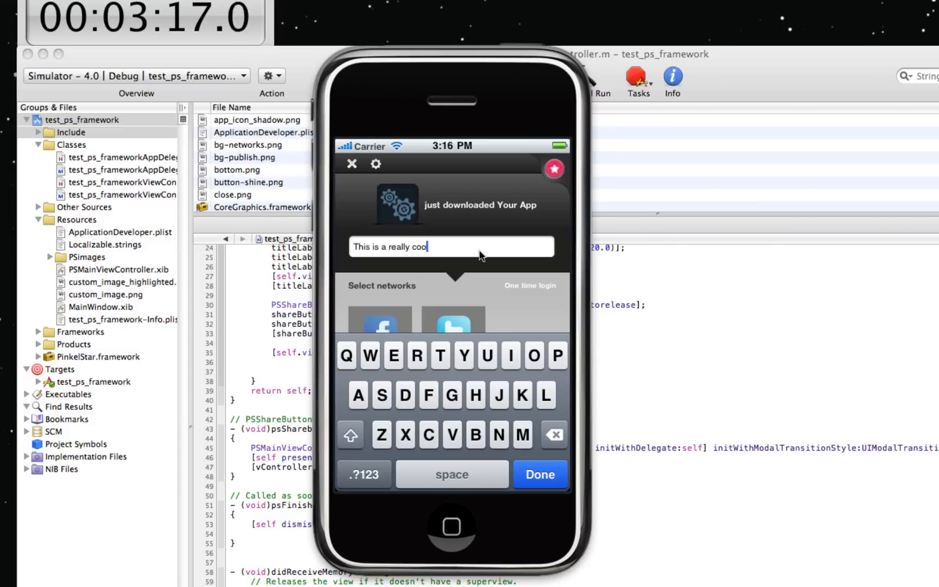
{"action": "type", "text": "app!!!"}
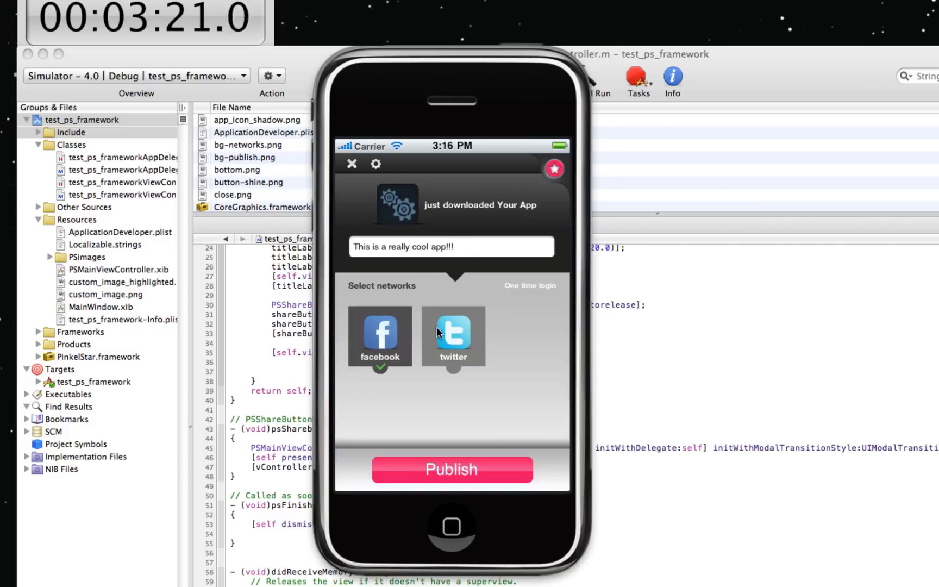
{"action": "left_click", "coordinate": [452, 469]}
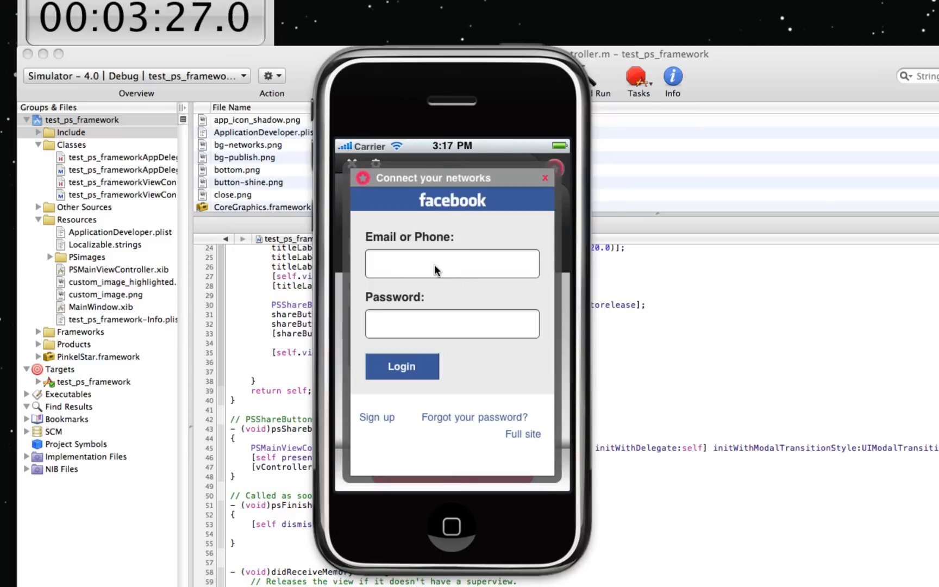
Enter the Facebook email and password and log in to Facebook
{"action": "left_click", "coordinate": [452, 263]}
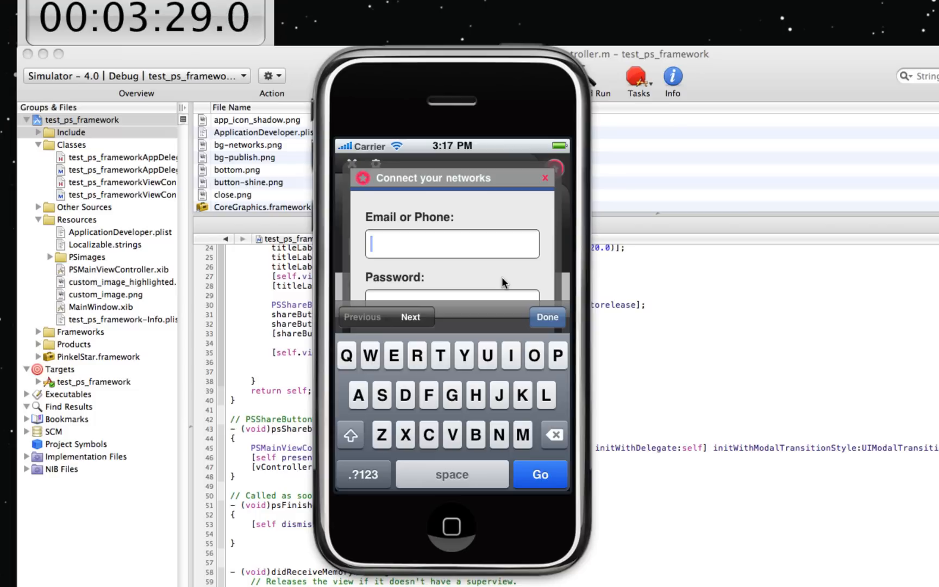
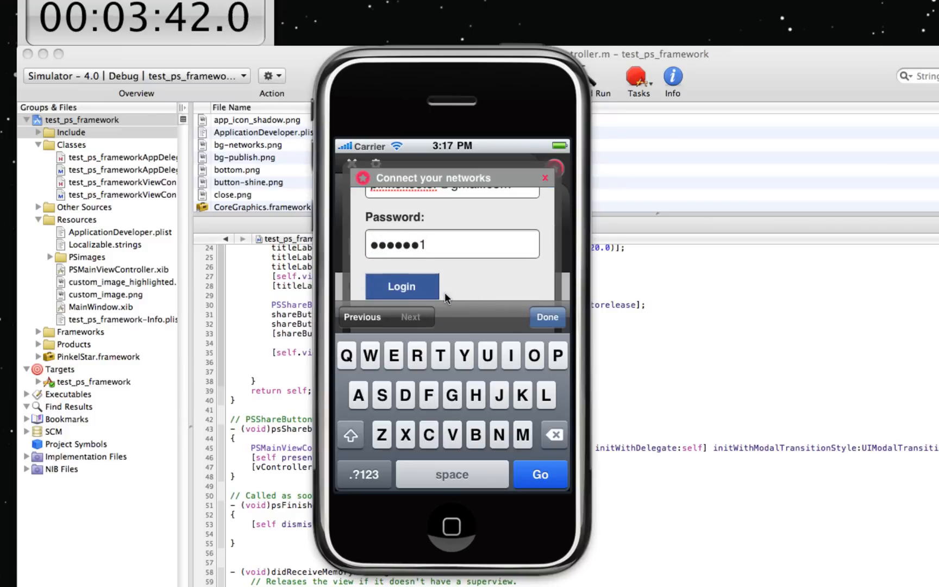
{"action": "left_click", "coordinate": [546, 316]}
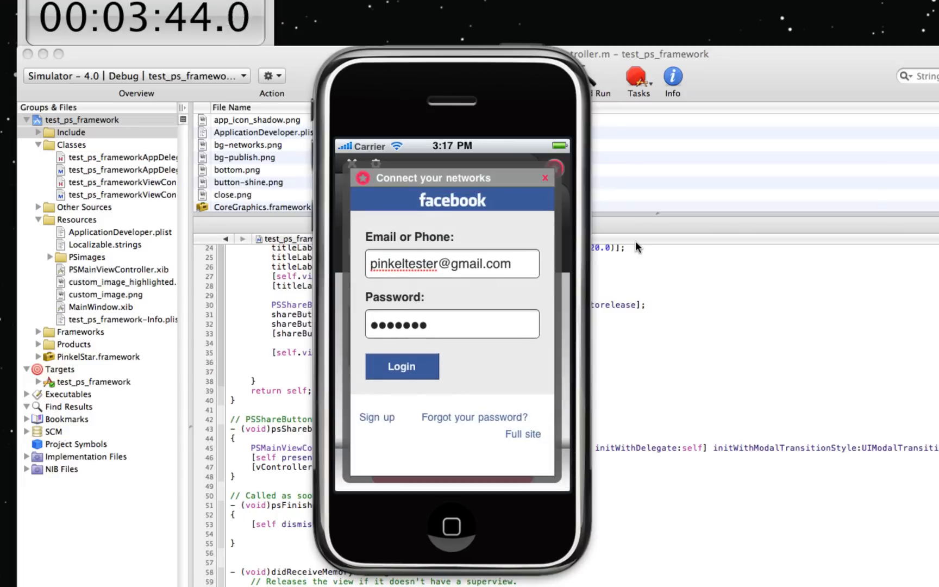
{"action": "left_click", "coordinate": [401, 366]}
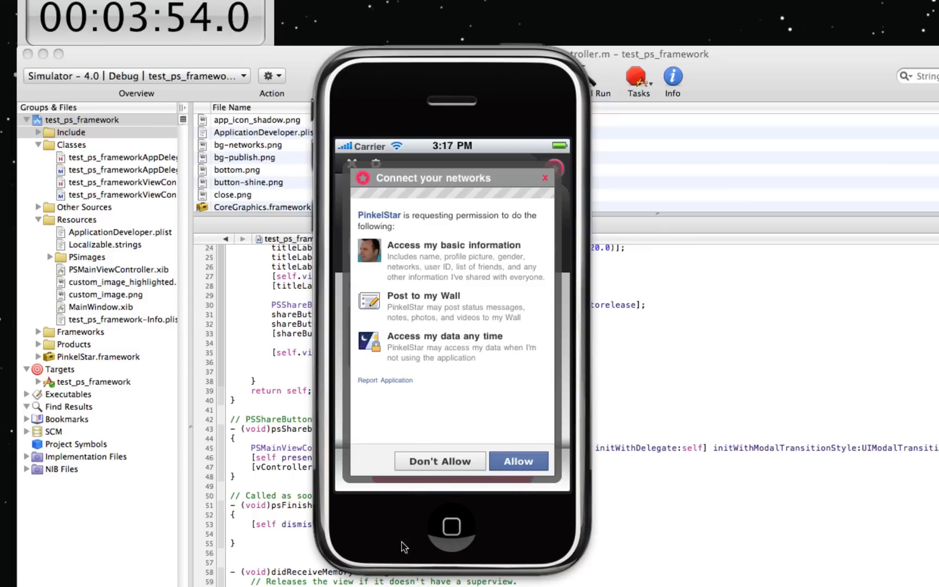
Grant PinkelStar Facebook permissions and enter Twitter username 'pinkeltester'
{"action": "left_click", "coordinate": [518, 461]}
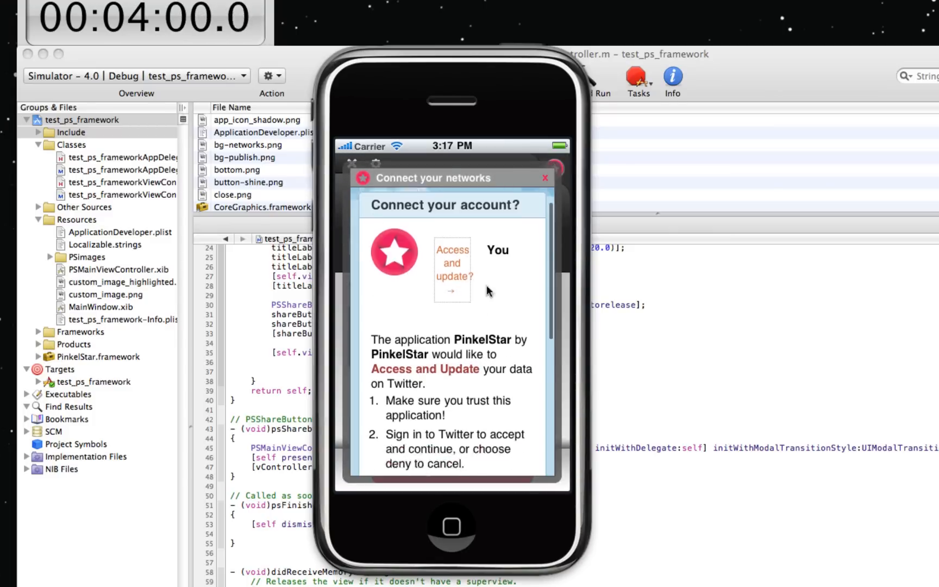
{"action": "left_click", "coordinate": [421, 277]}
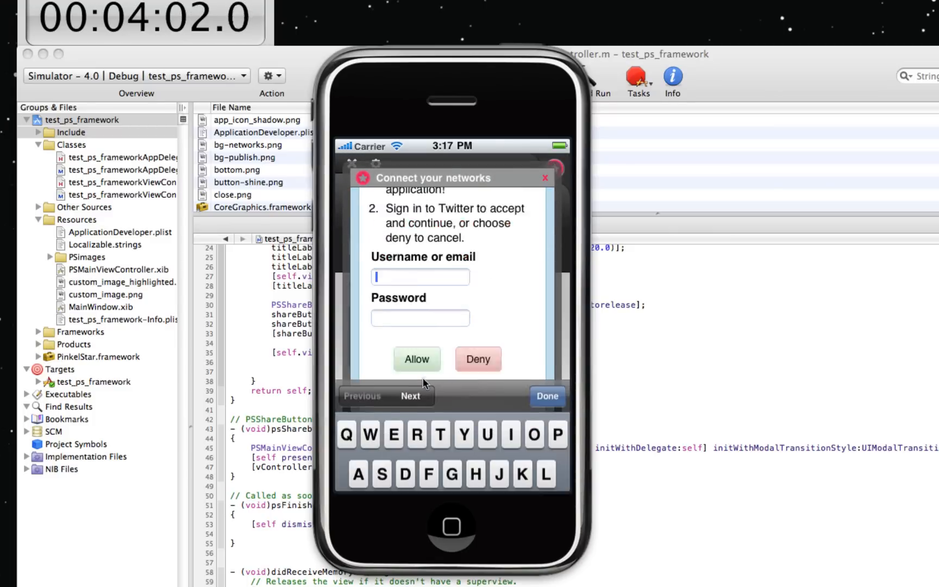
{"action": "type", "text": "pink"}
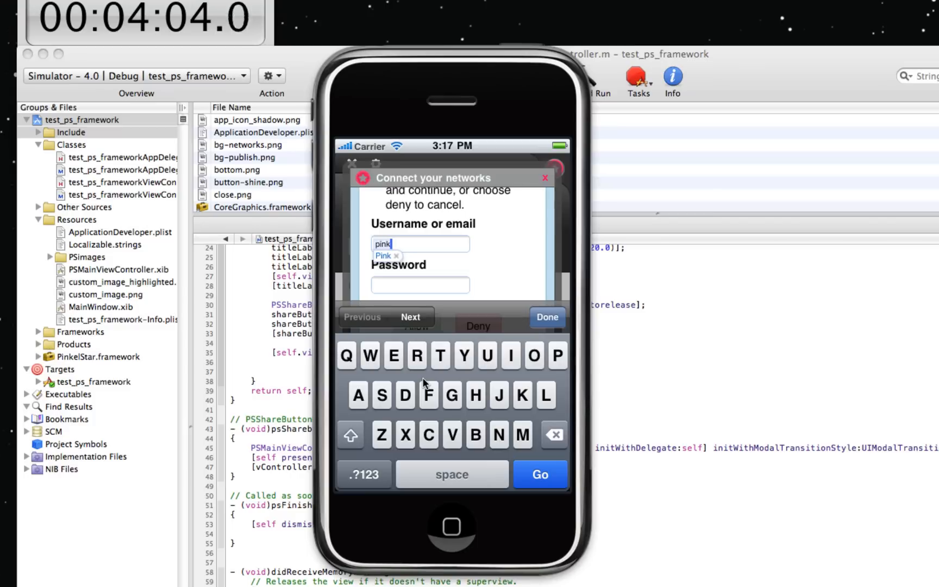
{"action": "type", "text": "eltester"}
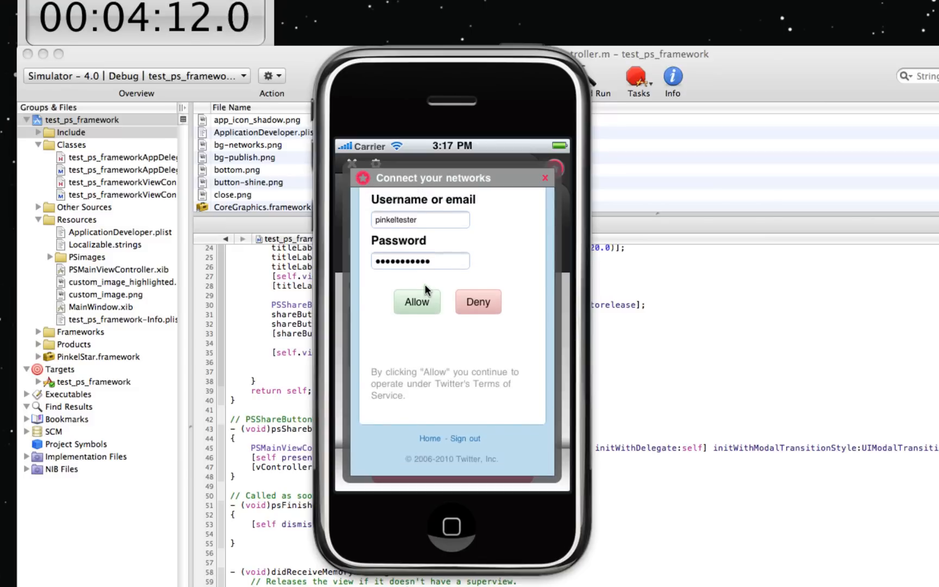
Allow PinkelStar Twitter access and dismiss the successful publication alert
{"action": "left_click", "coordinate": [416, 301]}
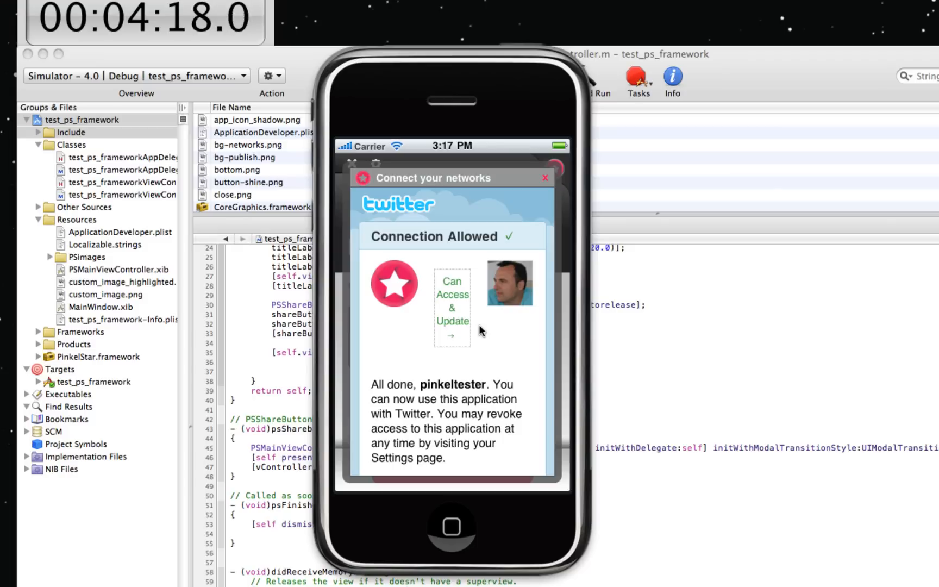
{"action": "mouse_move", "coordinate": [425, 307]}
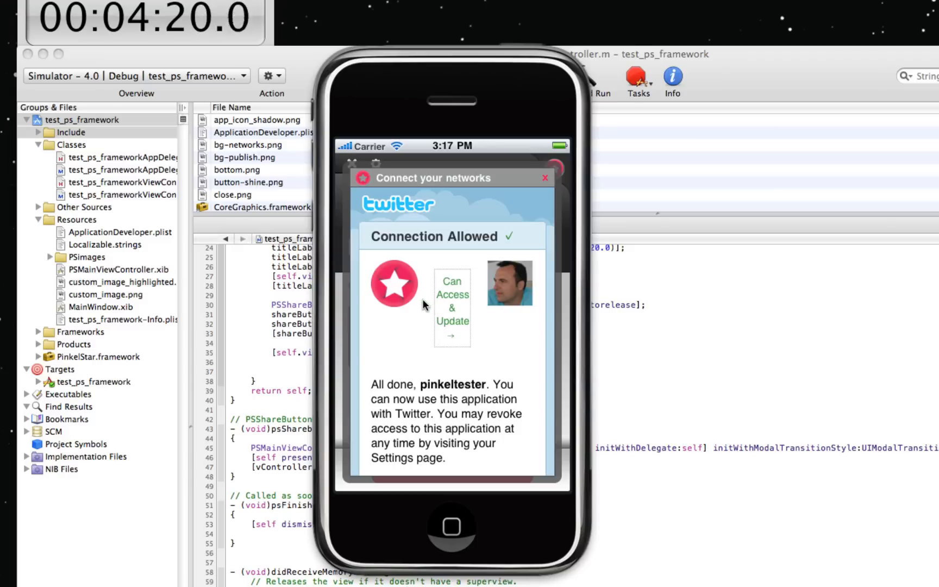
{"action": "mouse_move", "coordinate": [341, 129]}
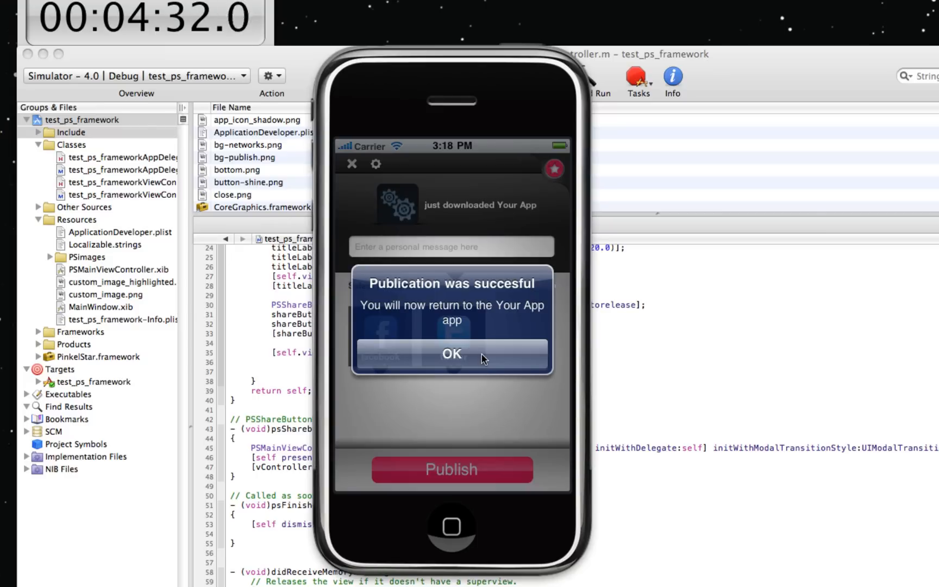
{"action": "left_click", "coordinate": [452, 353]}
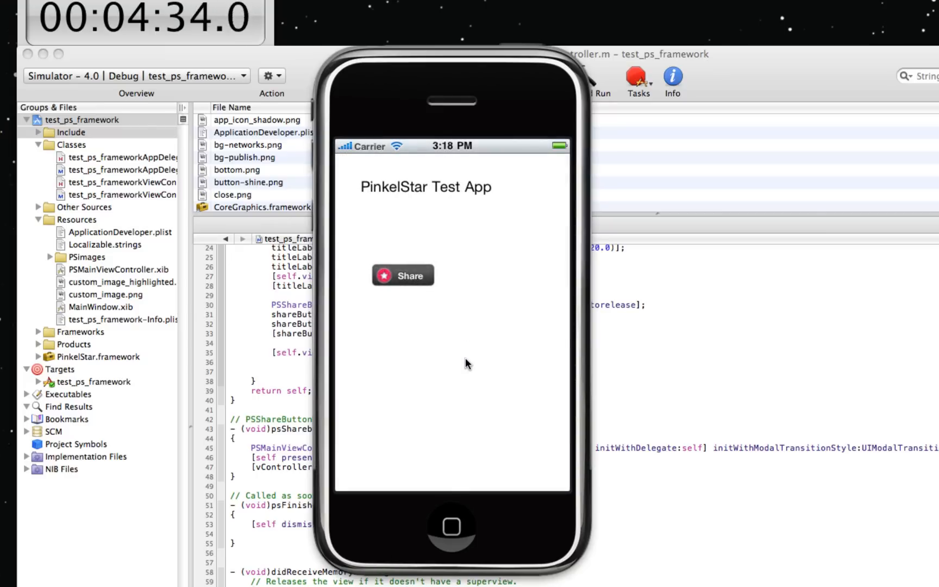
{"action": "left_click", "coordinate": [402, 275]}
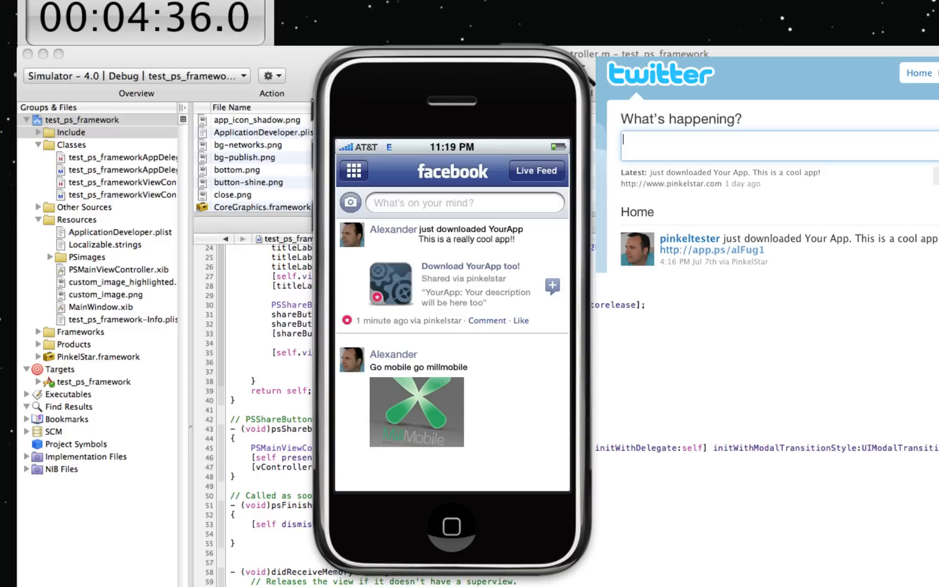